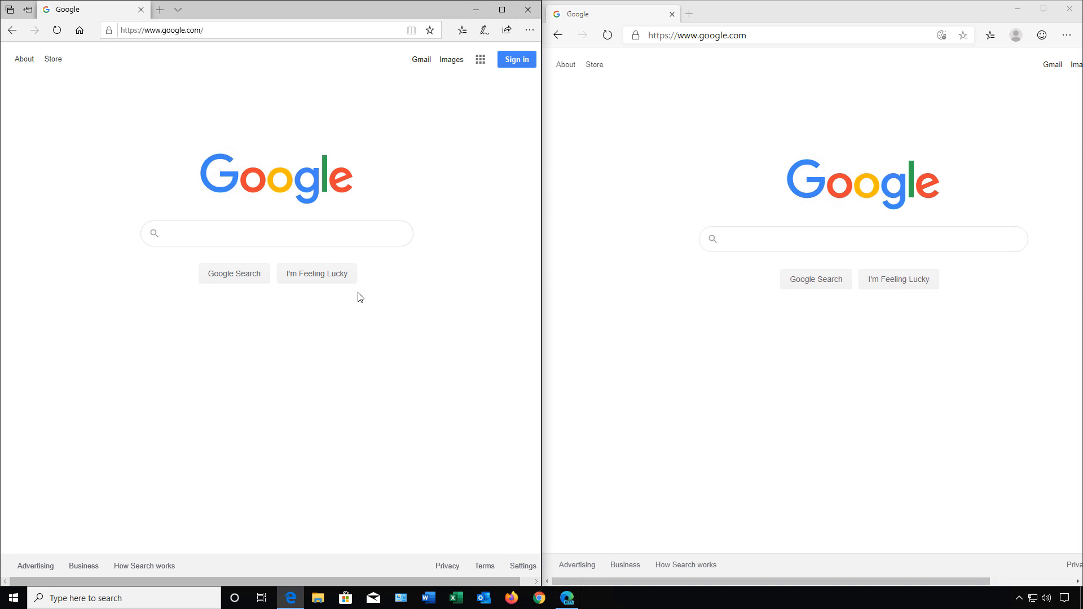
mouse_move(695, 121)
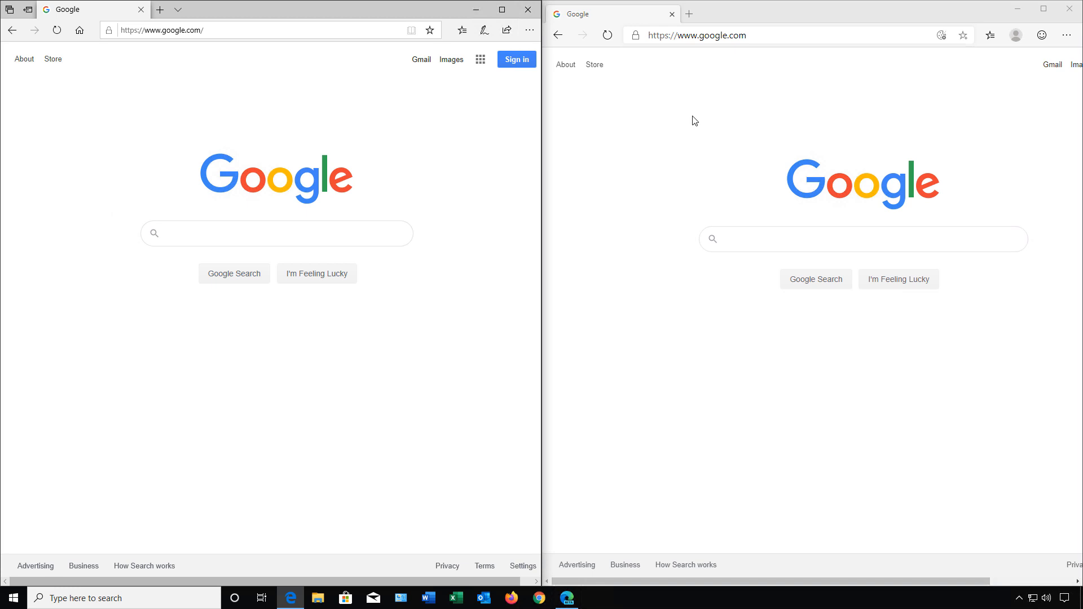
mouse_move(964, 35)
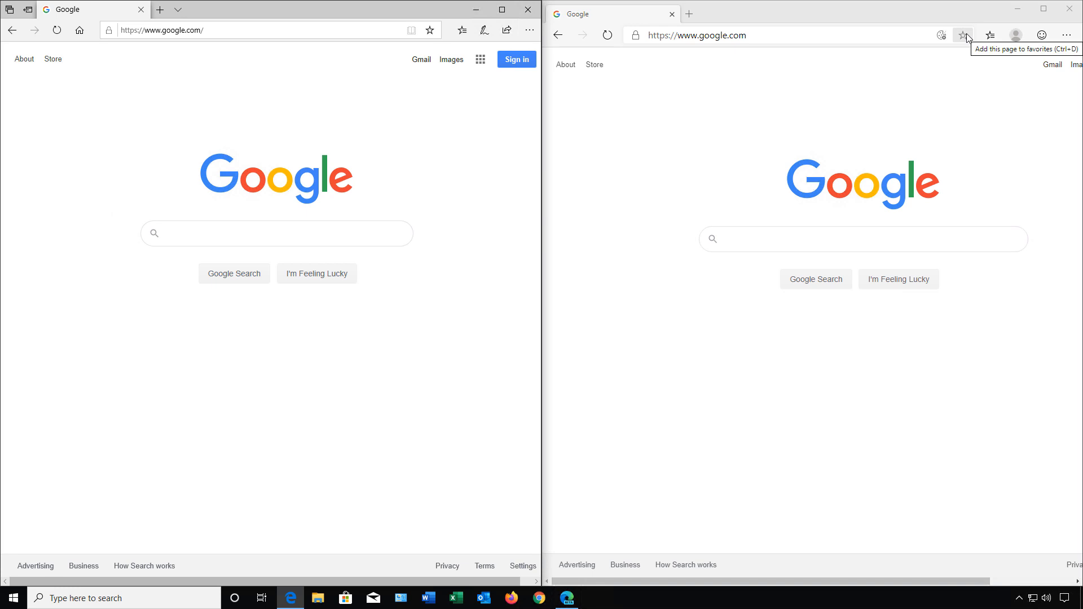
mouse_move(642, 603)
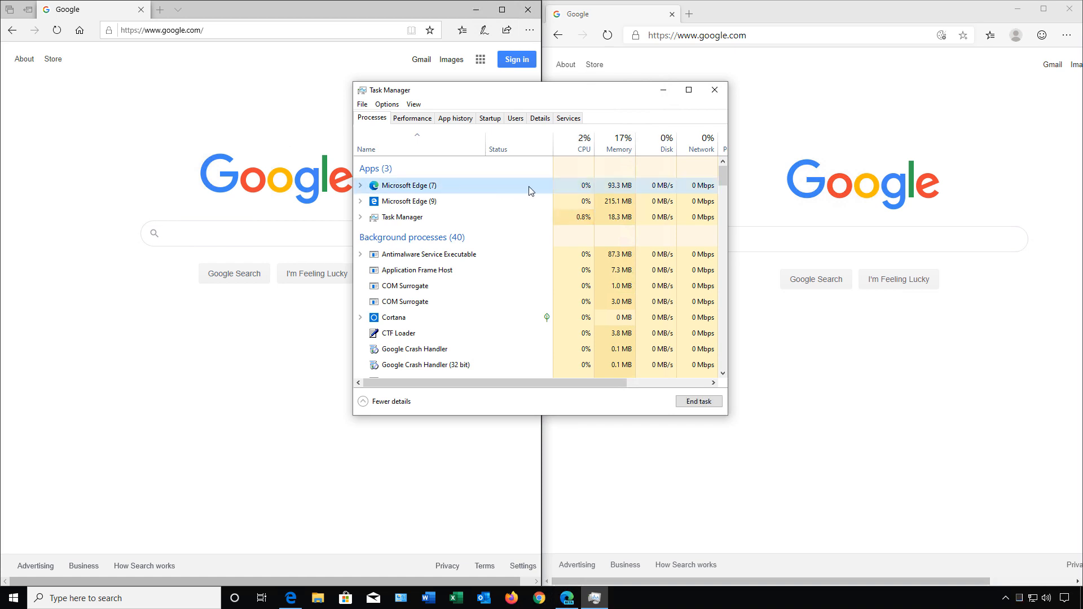
mouse_move(630, 191)
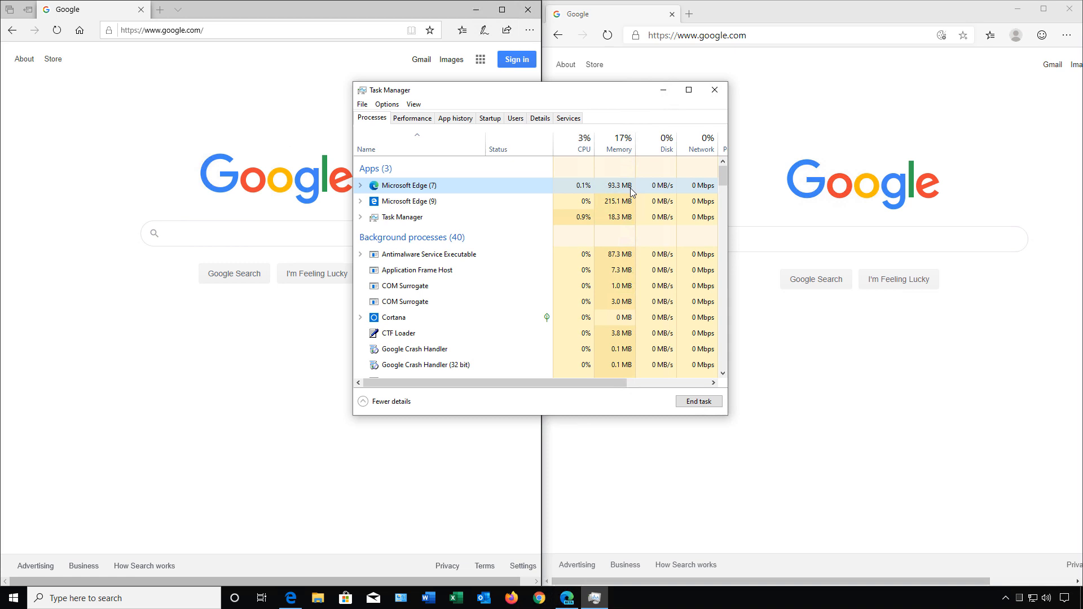
Step: Compare the Memory column for the two Microsoft Edge entries, then close Task Manager
click(449, 200)
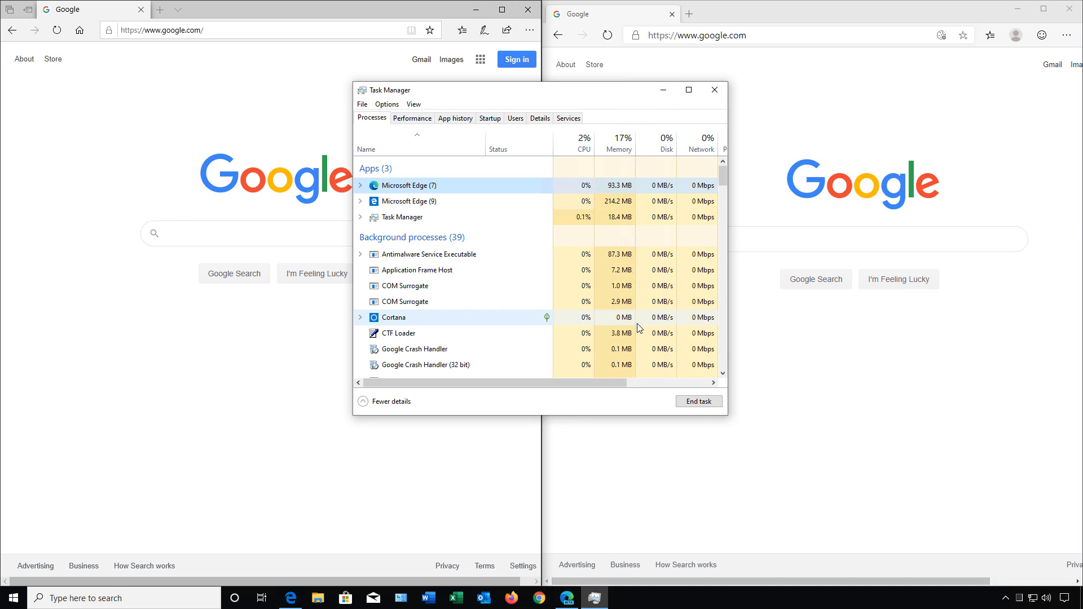
click(714, 90)
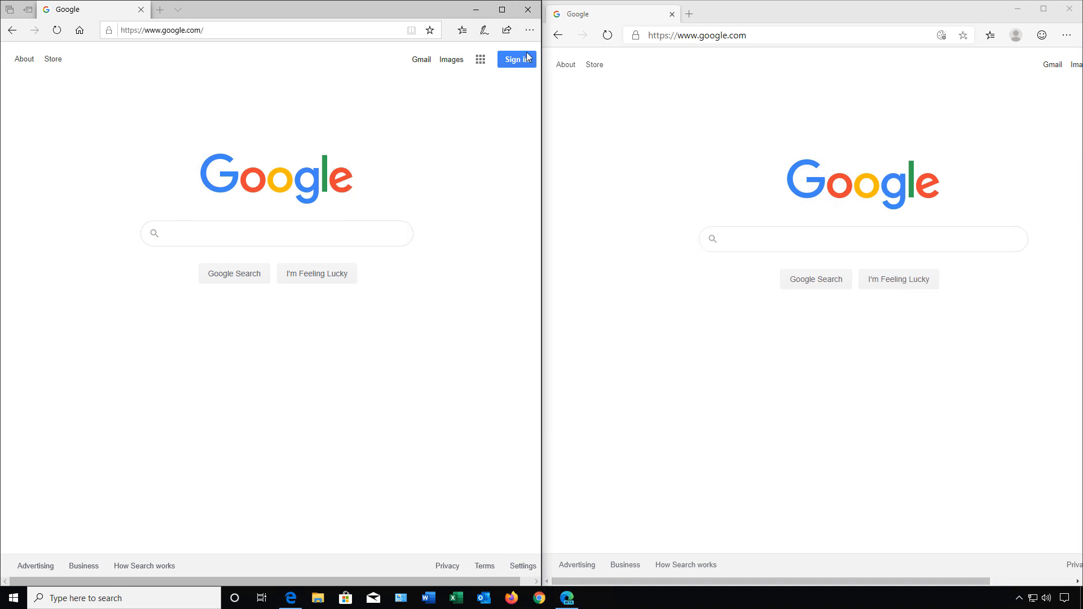
Step: Zoom the newer Edge's Google page in to 175% and back to 100% from its ... menu
click(529, 30)
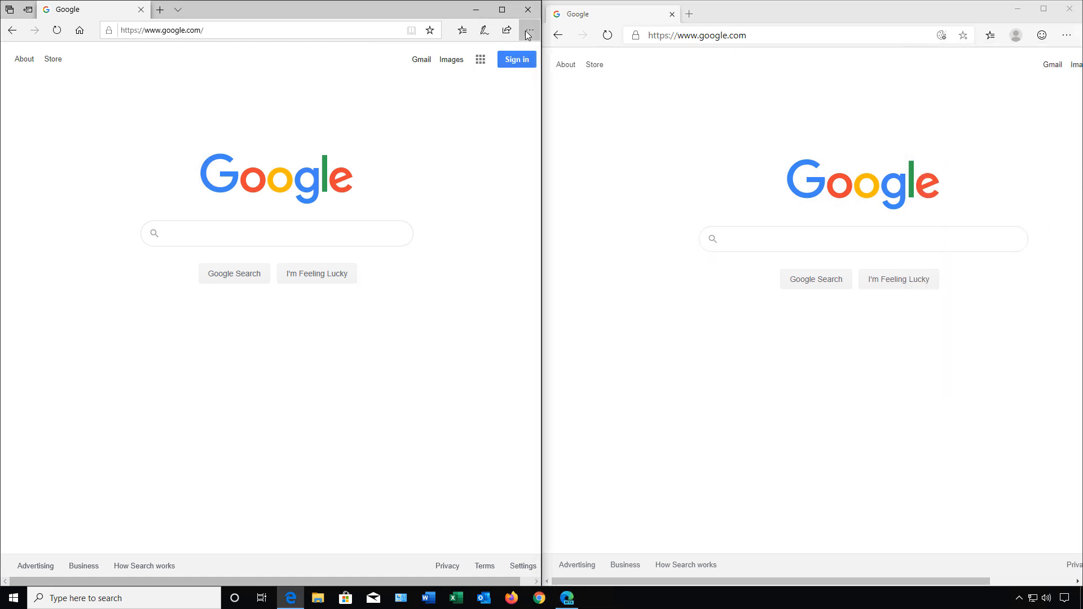
click(530, 29)
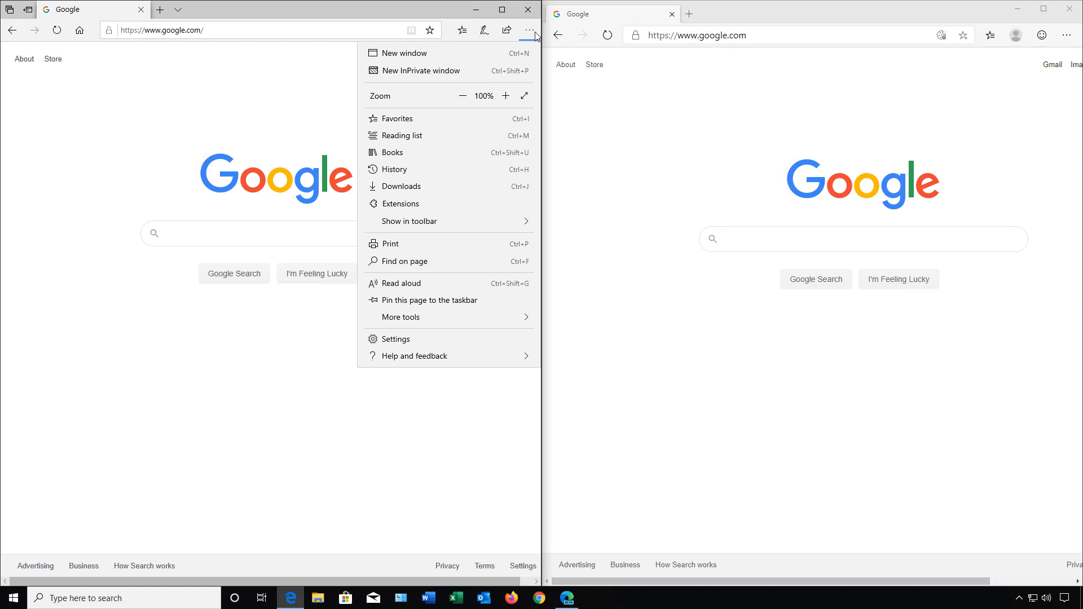
click(1066, 35)
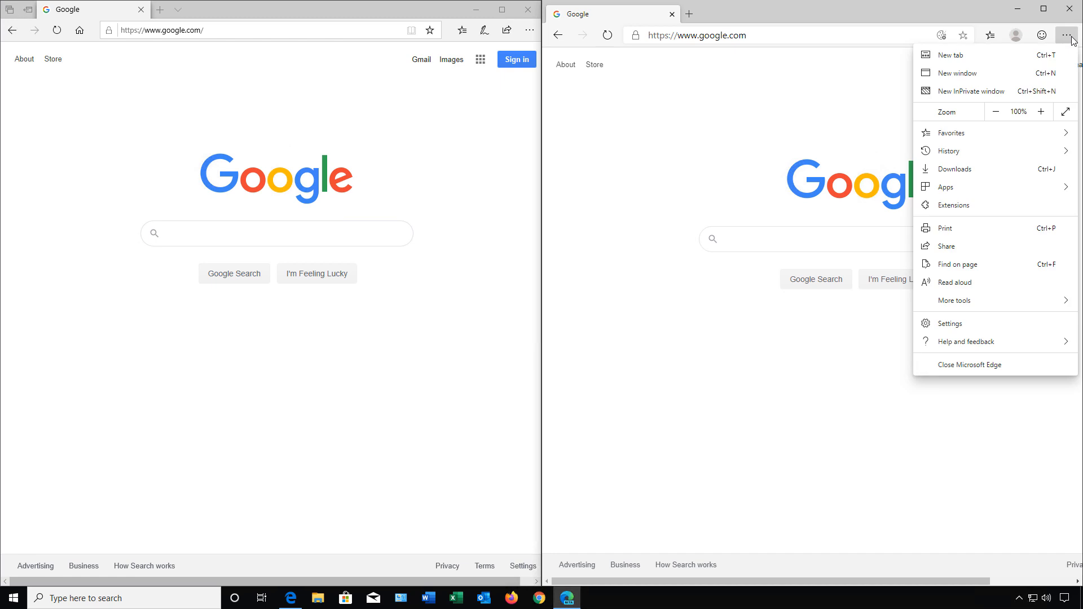
mouse_move(1041, 111)
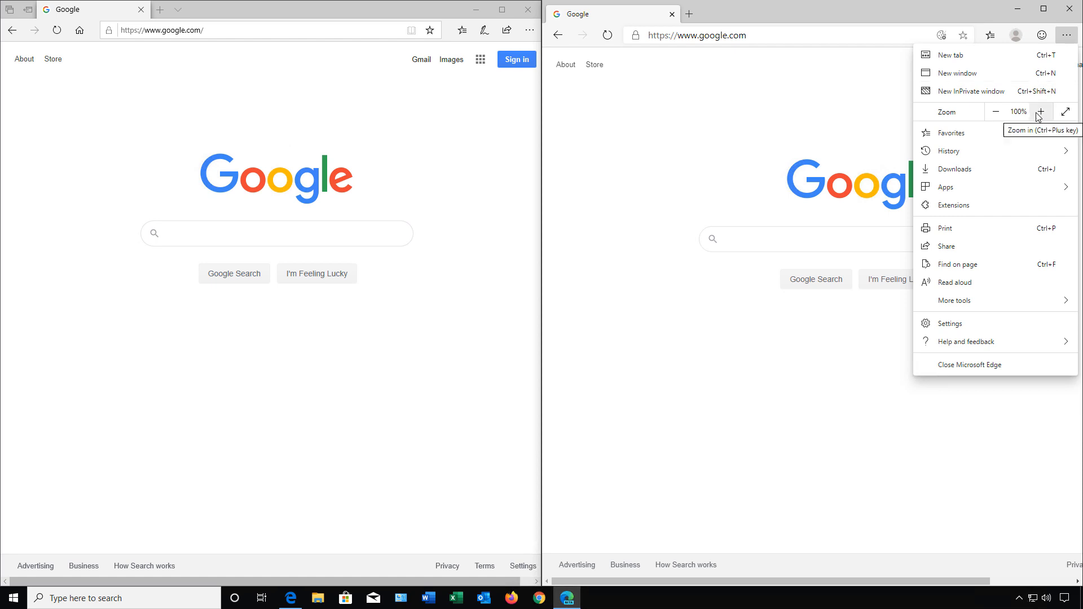
click(1042, 111)
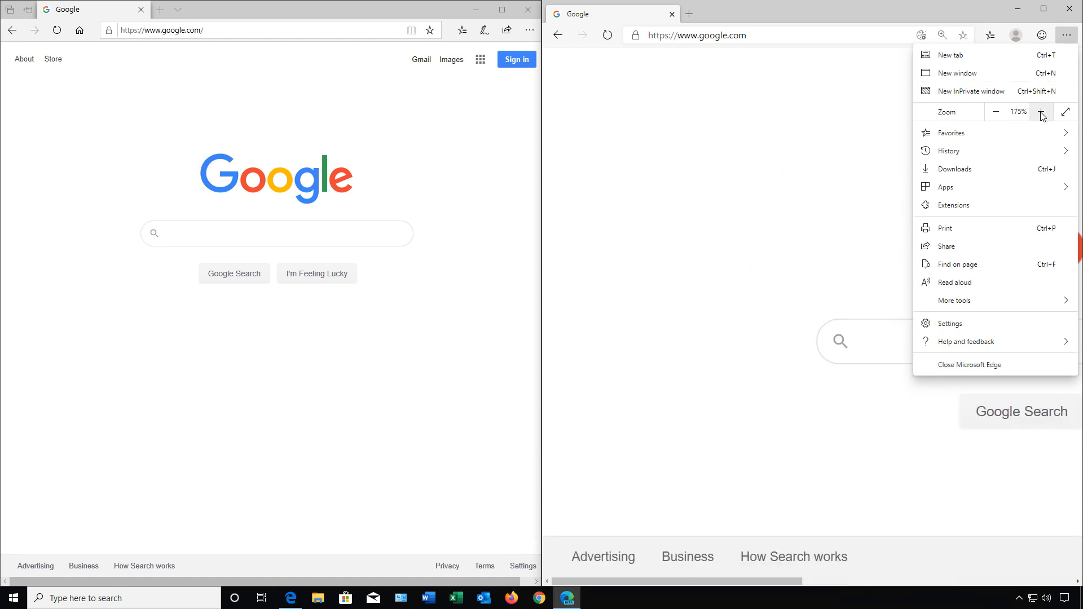
click(996, 112)
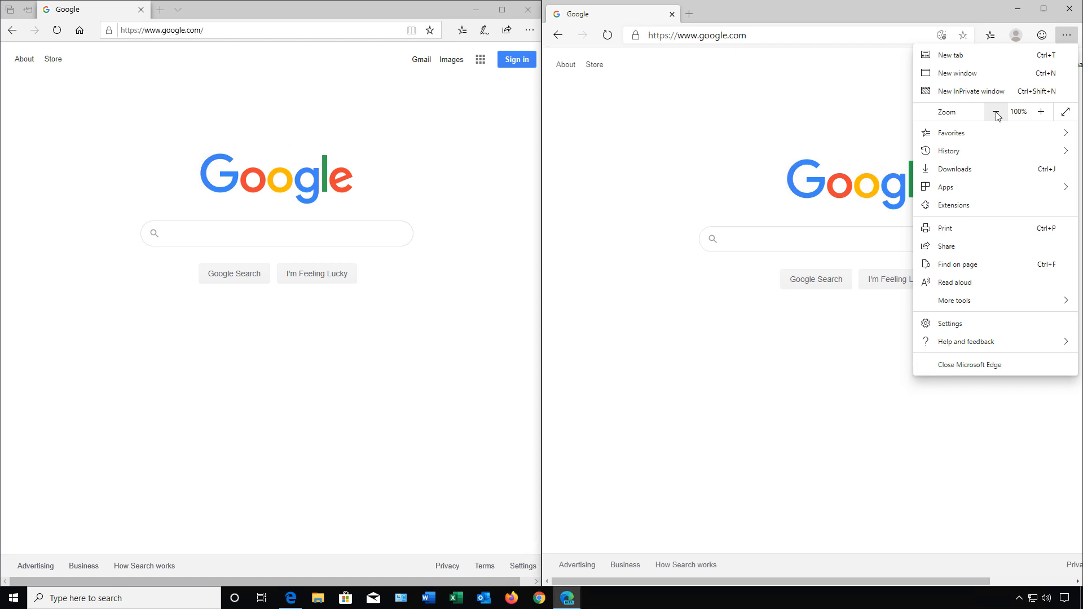
Step: Zoom the older Edge's Google page in to 175% and back to 100% from its ... menu
click(531, 30)
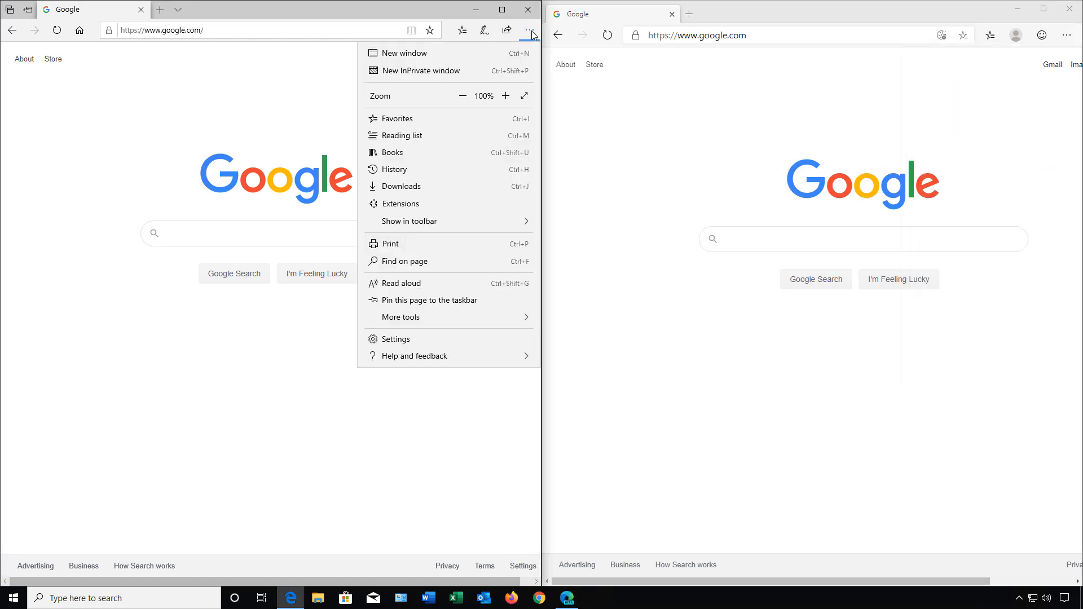
click(505, 95)
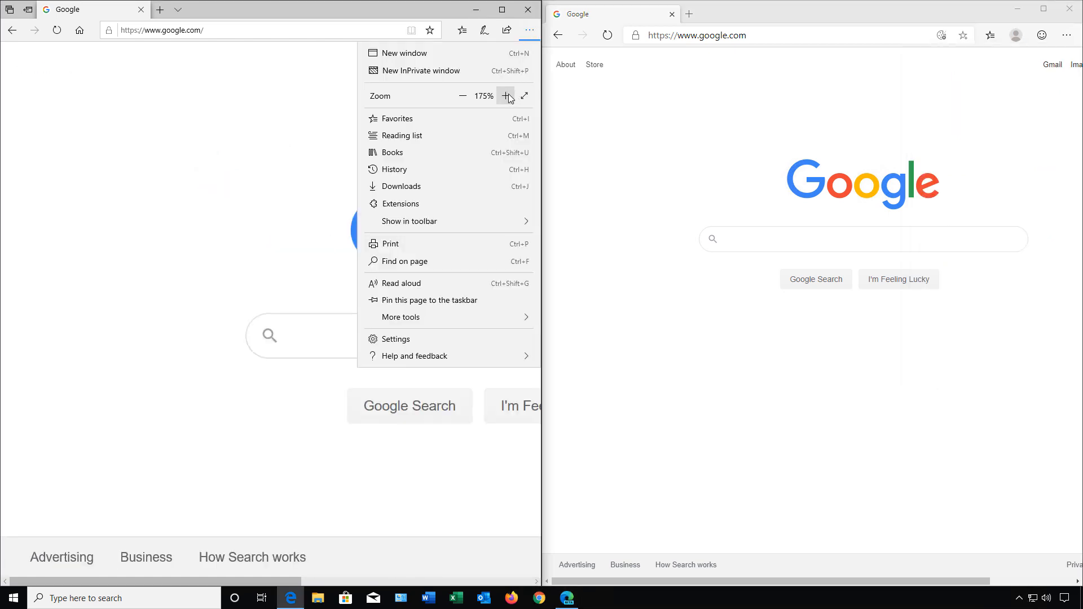
click(462, 95)
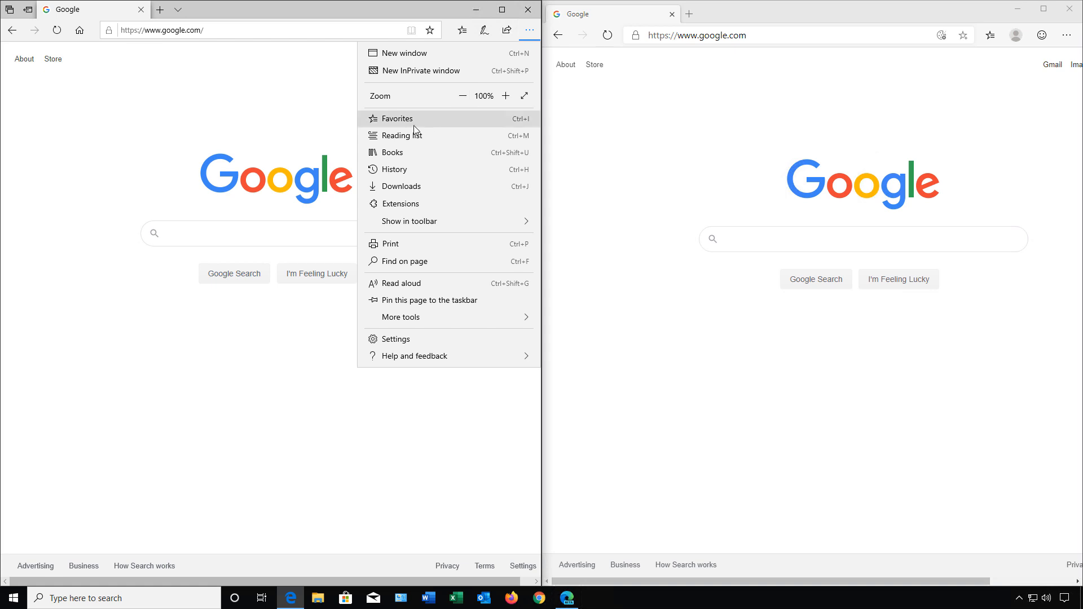
mouse_move(1077, 61)
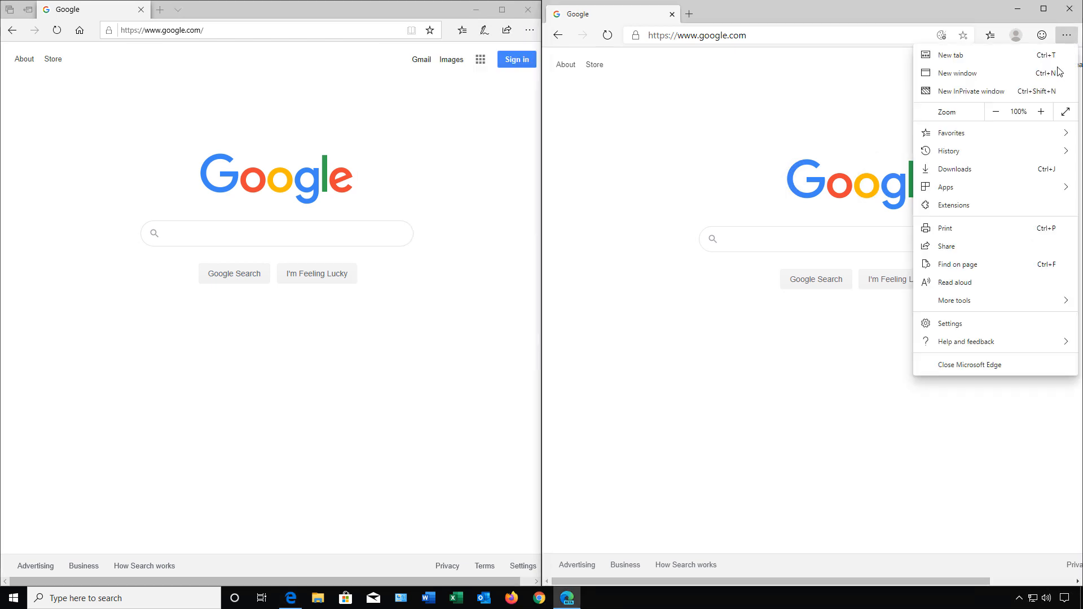
mouse_move(1008, 180)
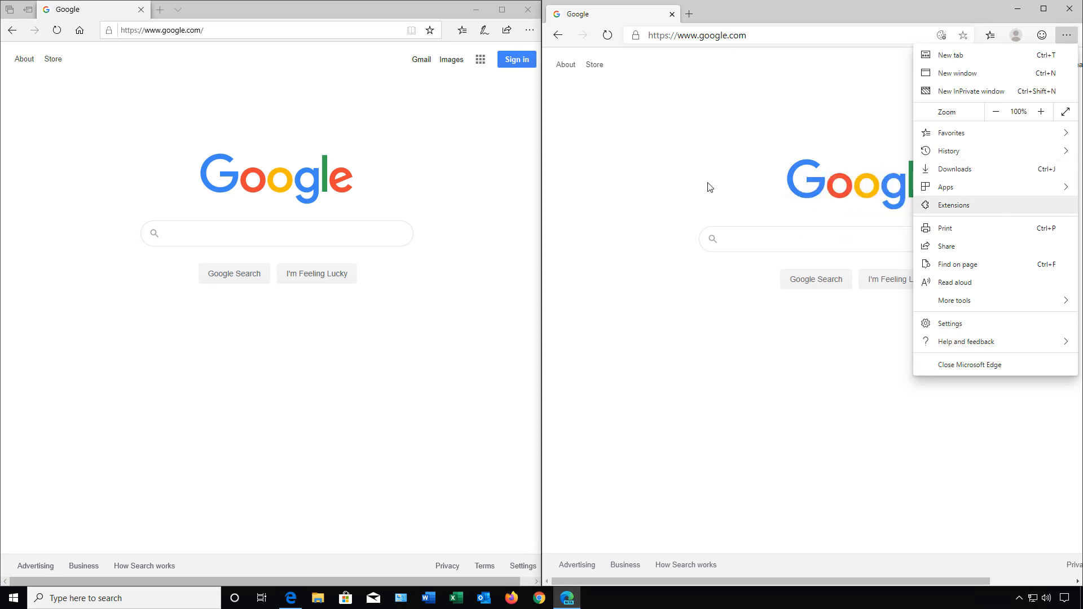
click(527, 30)
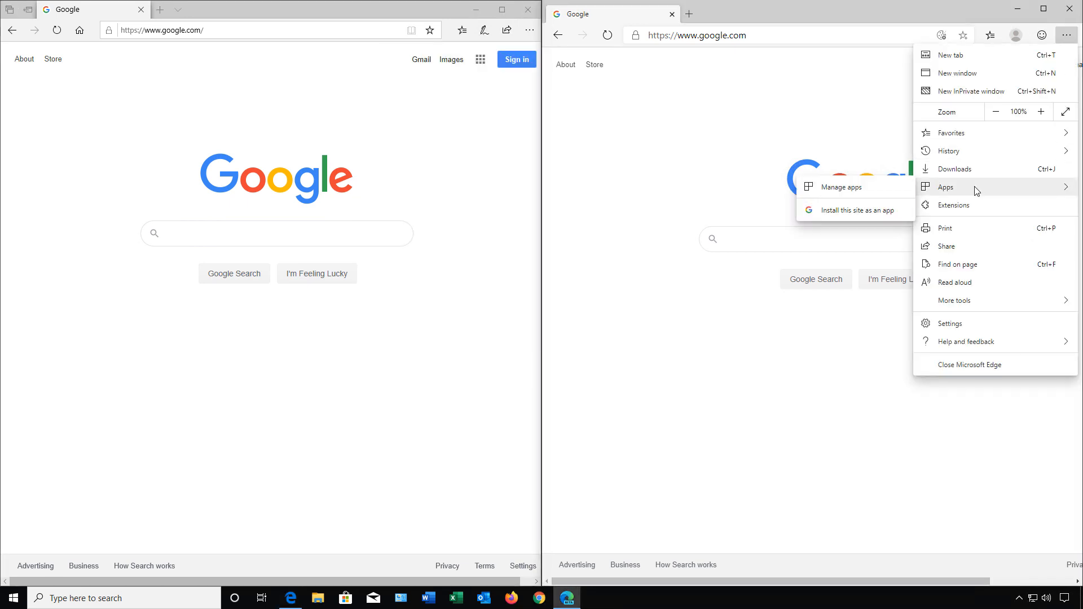
mouse_move(860, 214)
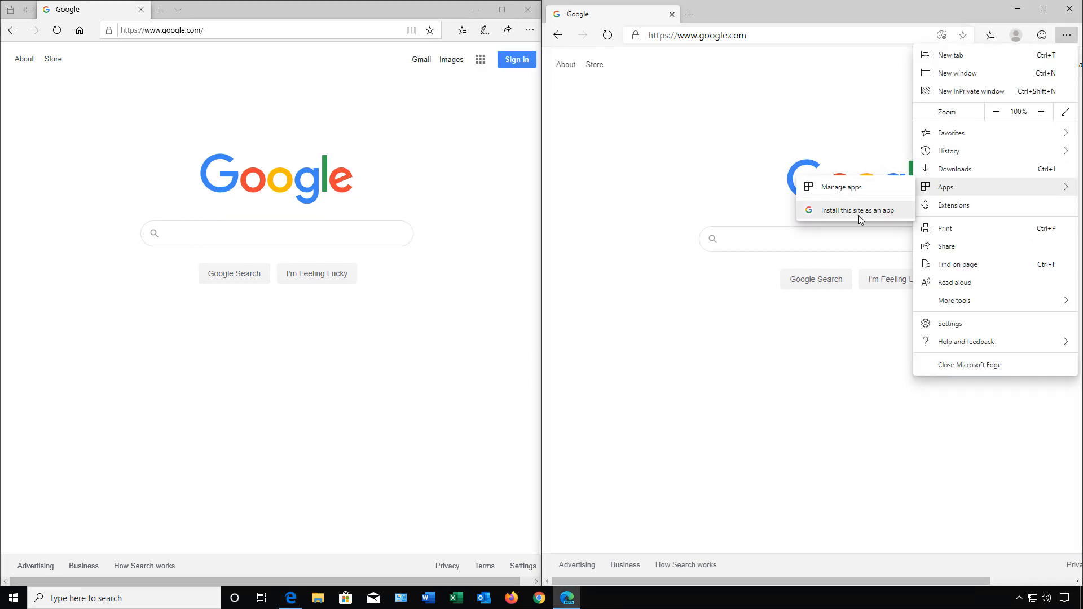
mouse_move(856, 186)
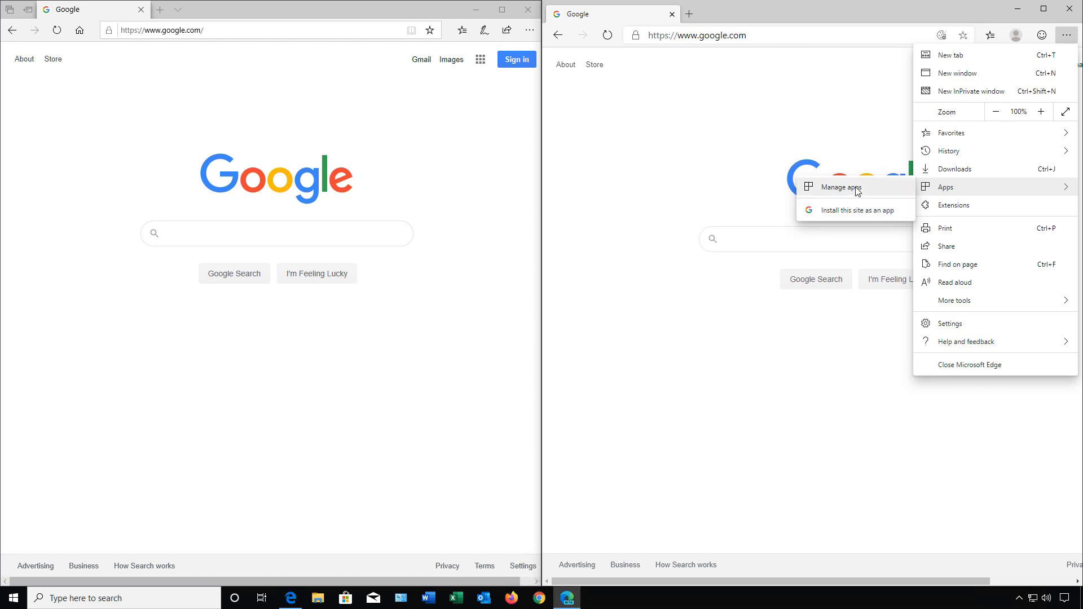
Step: Show the newer Edge's edge://apps page via Apps > Manage apps, listing no installed apps
click(839, 187)
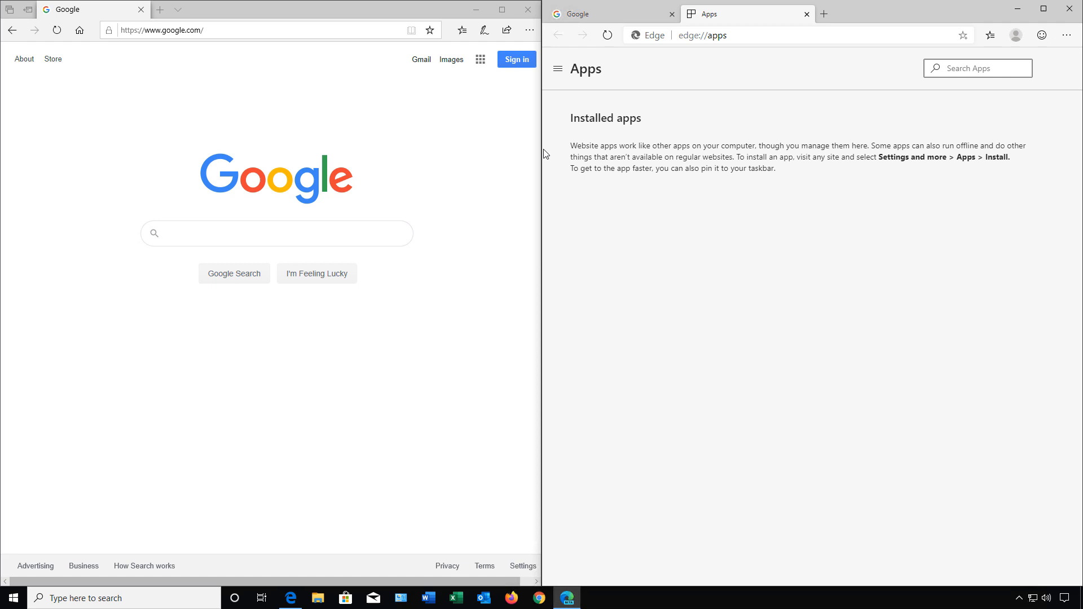
mouse_move(466, 164)
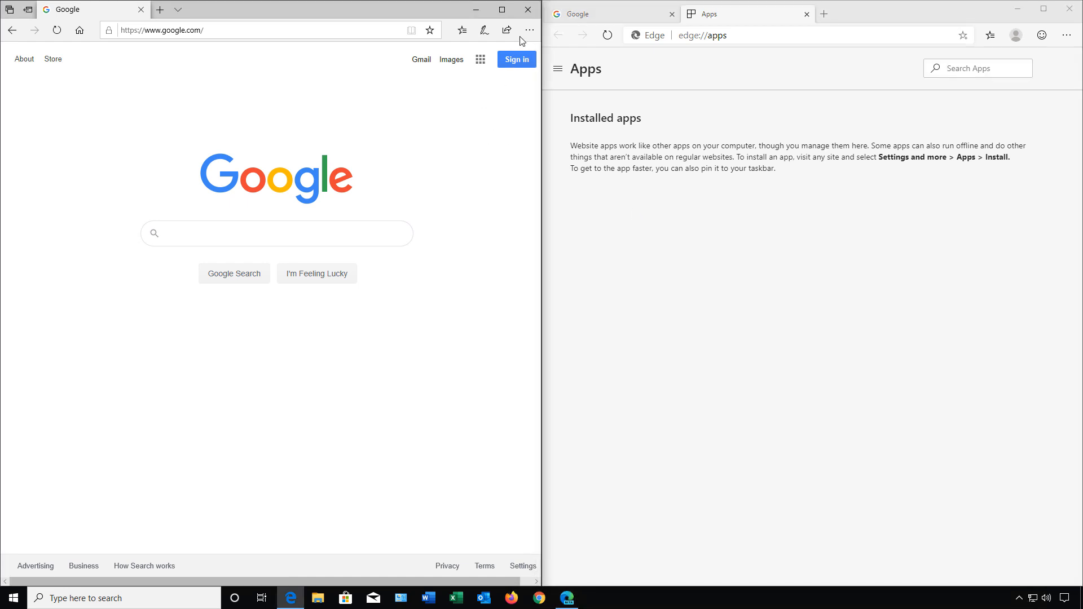
Step: Bring up the Settings page in both the older and the newer Edge from their ... menus
click(530, 29)
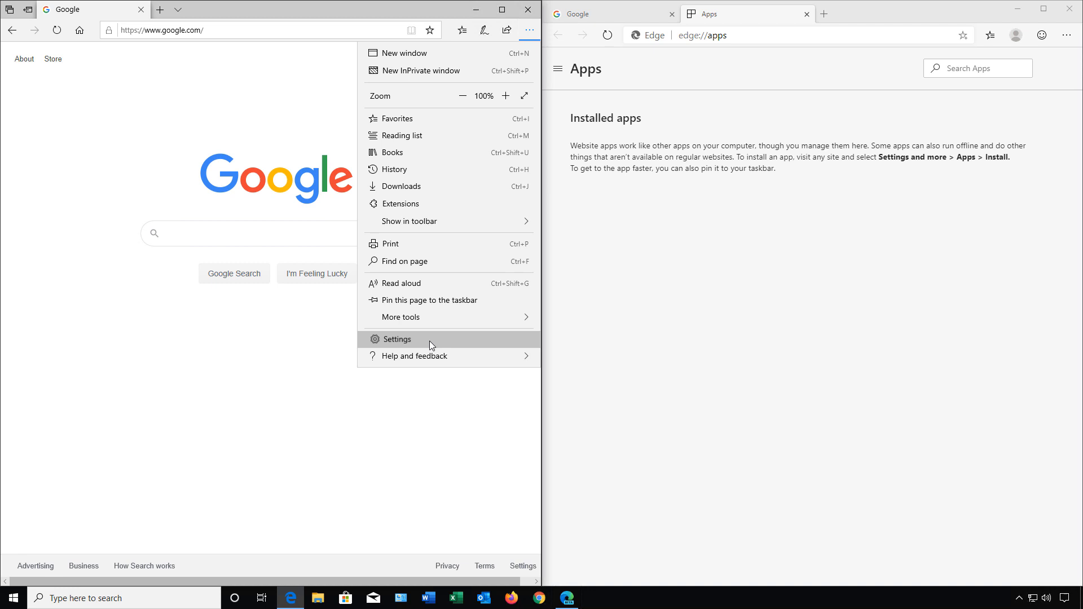
click(396, 339)
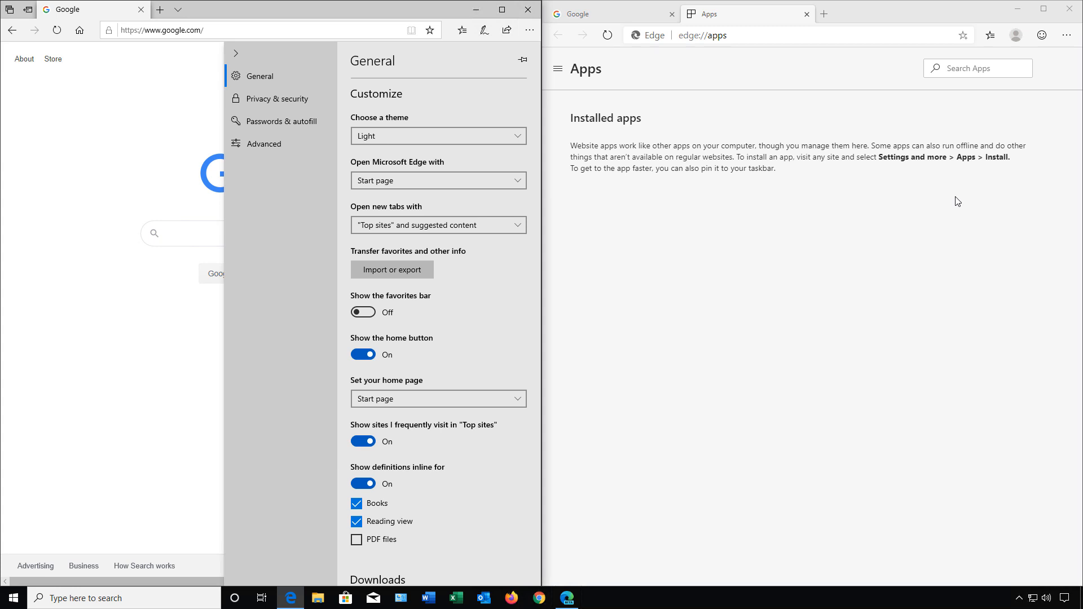
mouse_move(1037, 138)
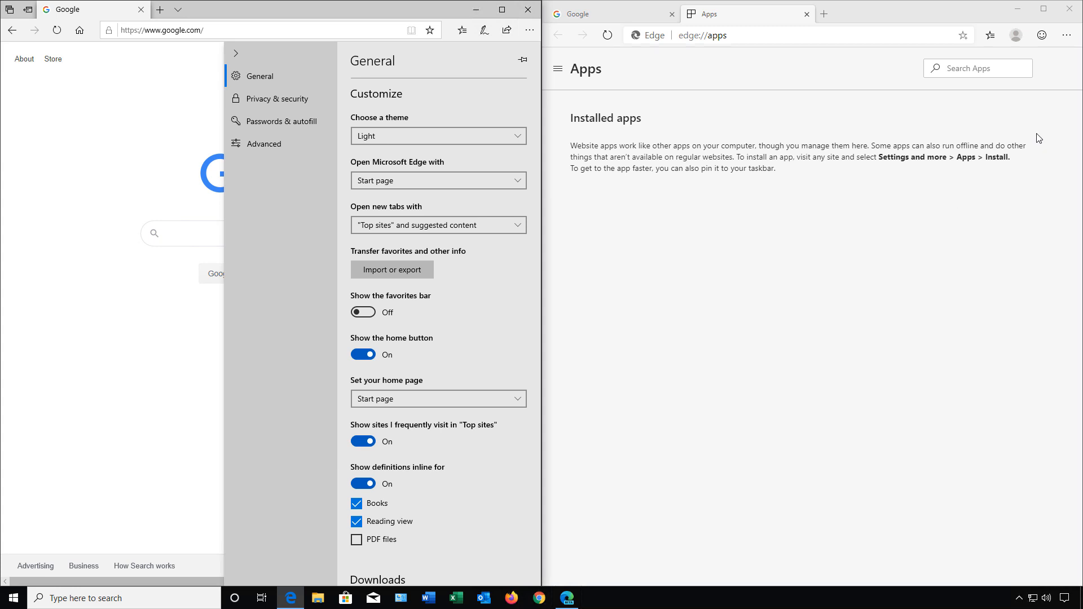
click(1066, 34)
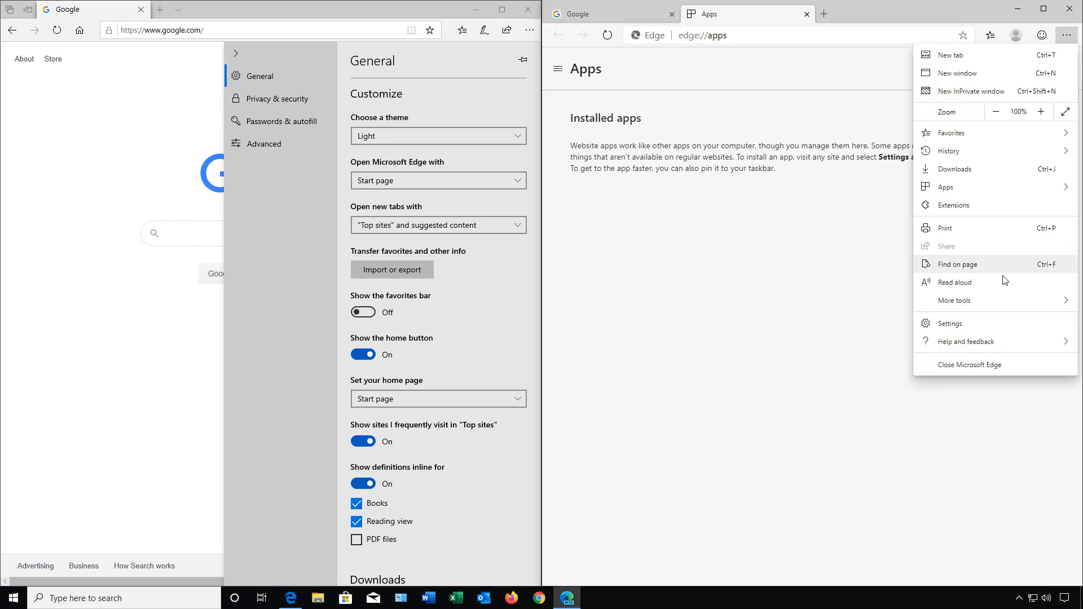
click(950, 324)
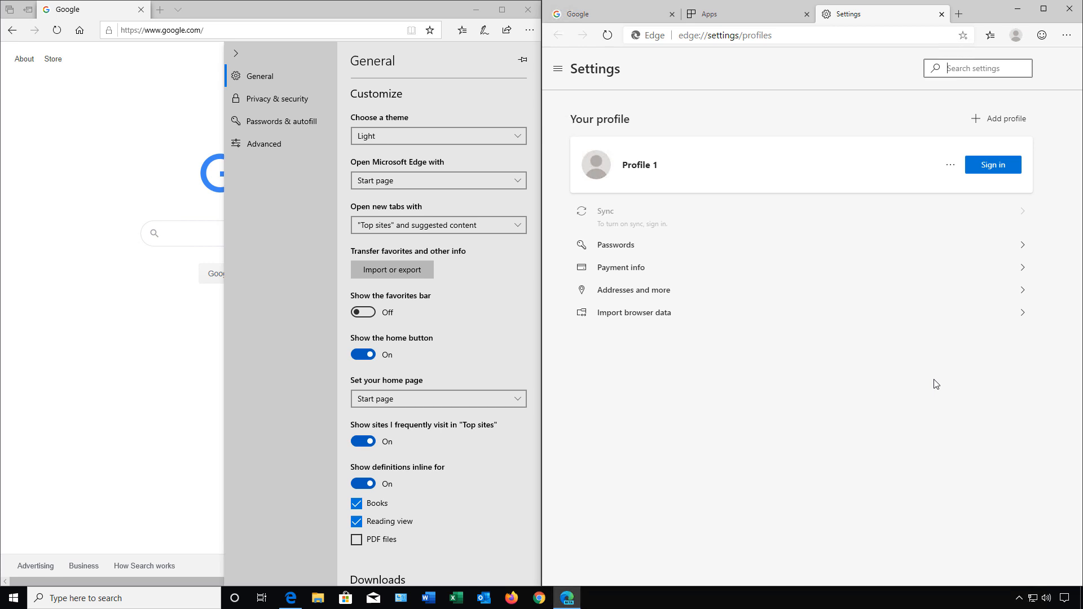
mouse_move(629, 273)
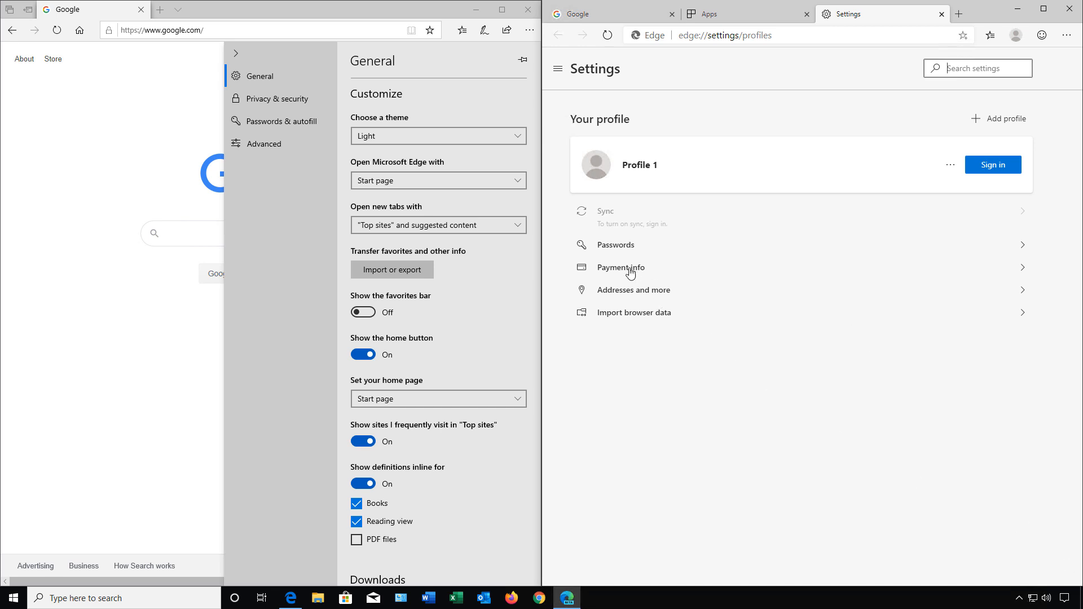
Step: View the newer Edge's Payment info and Passwords pages (both empty), returning to Profile settings each time
click(619, 268)
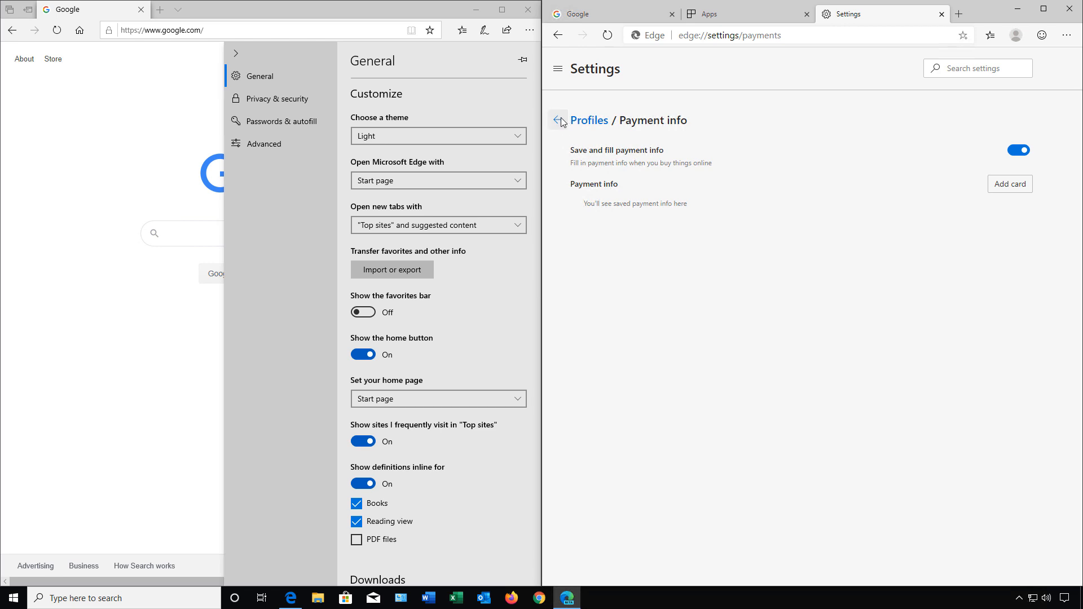
click(557, 121)
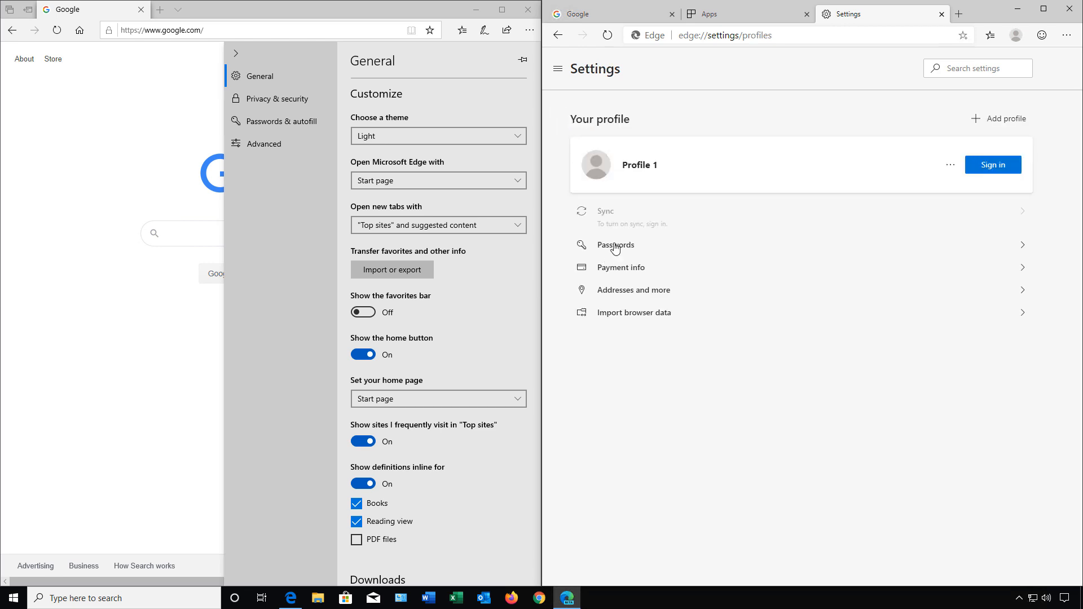
click(615, 245)
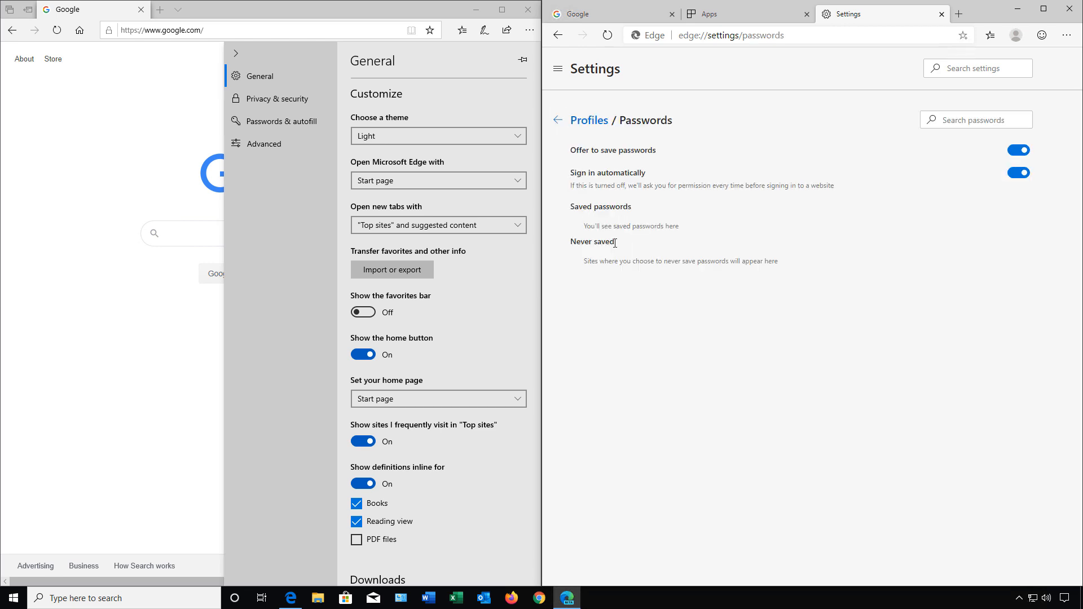
click(589, 120)
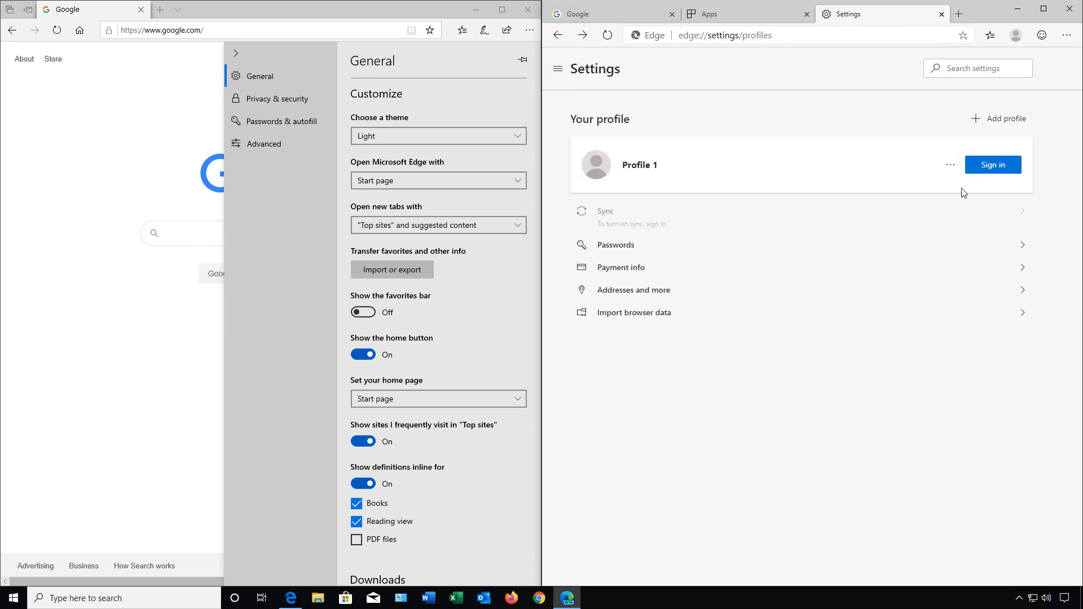
mouse_move(648, 362)
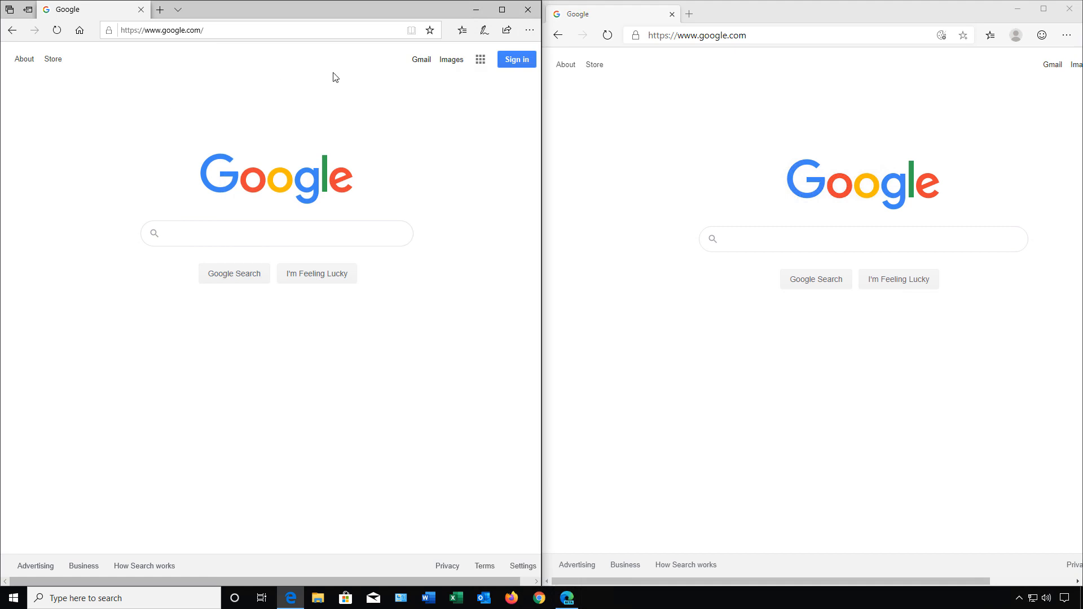
mouse_move(319, 92)
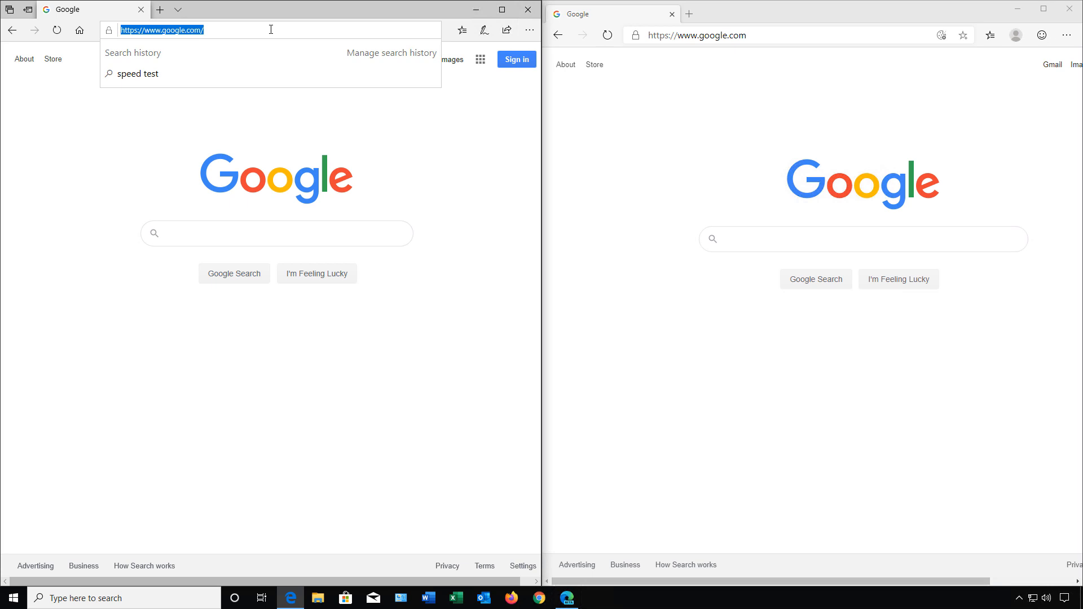
Step: Load nyse.com in both address bars and allow the cookie notice in the older Edge
text(ny)
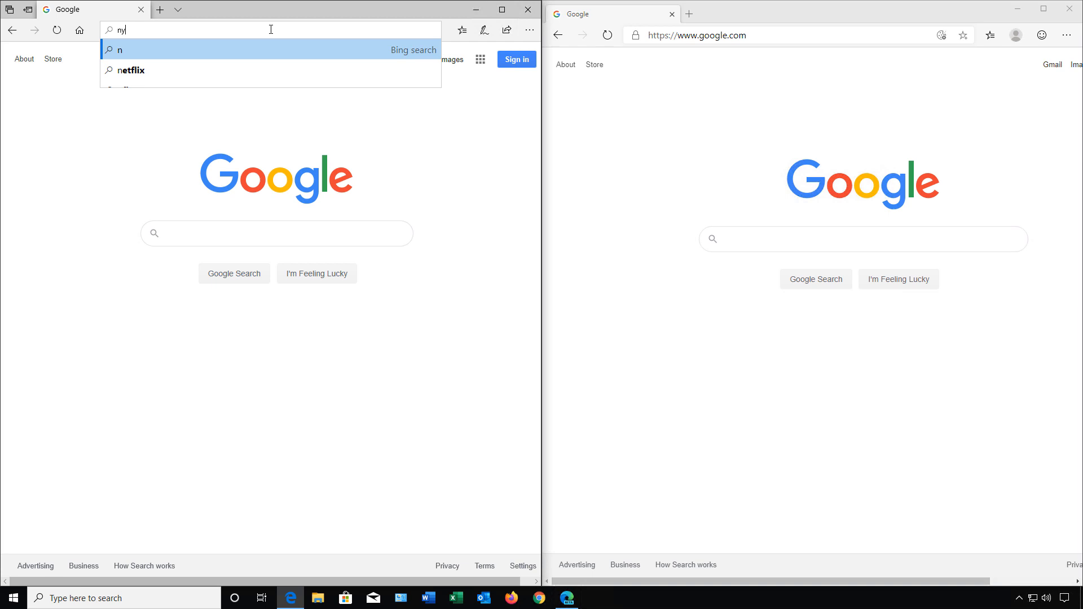
text(yse.com)
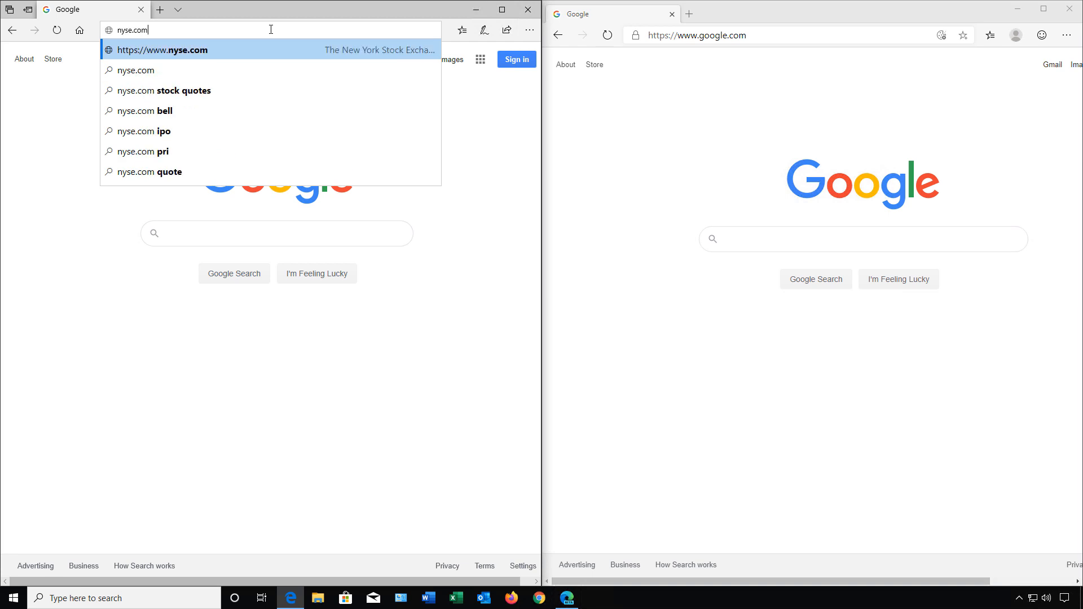
click(164, 49)
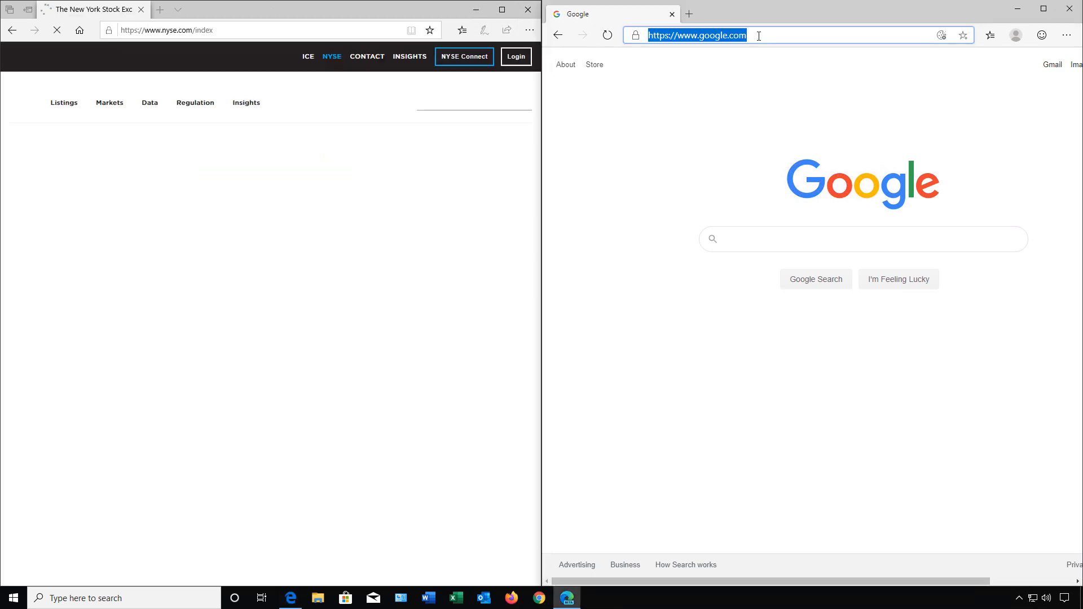
text(nyse)
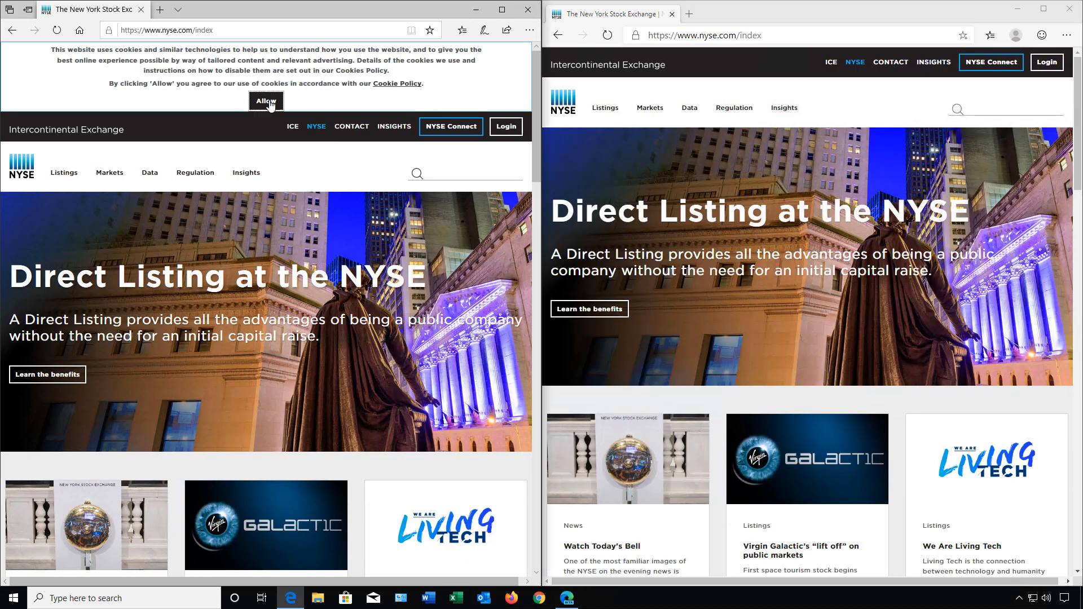
click(266, 100)
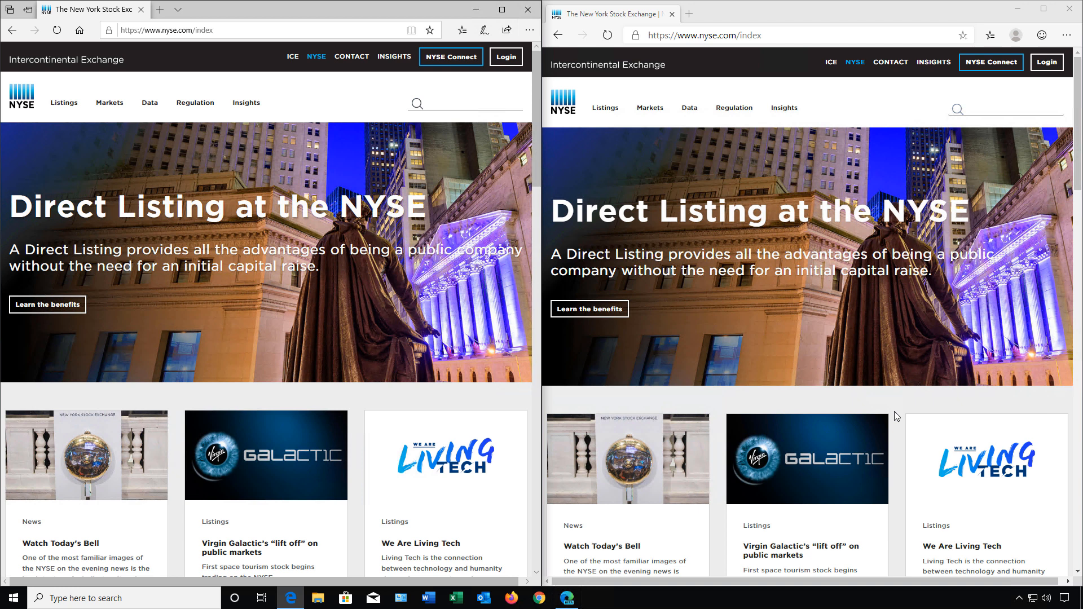
mouse_move(826, 469)
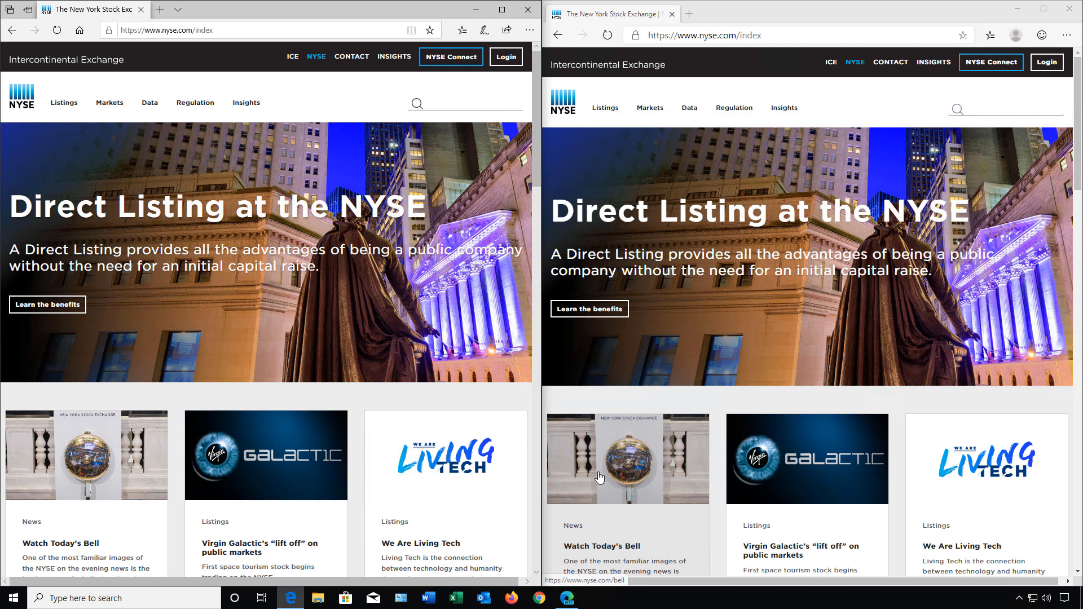
mouse_move(364, 485)
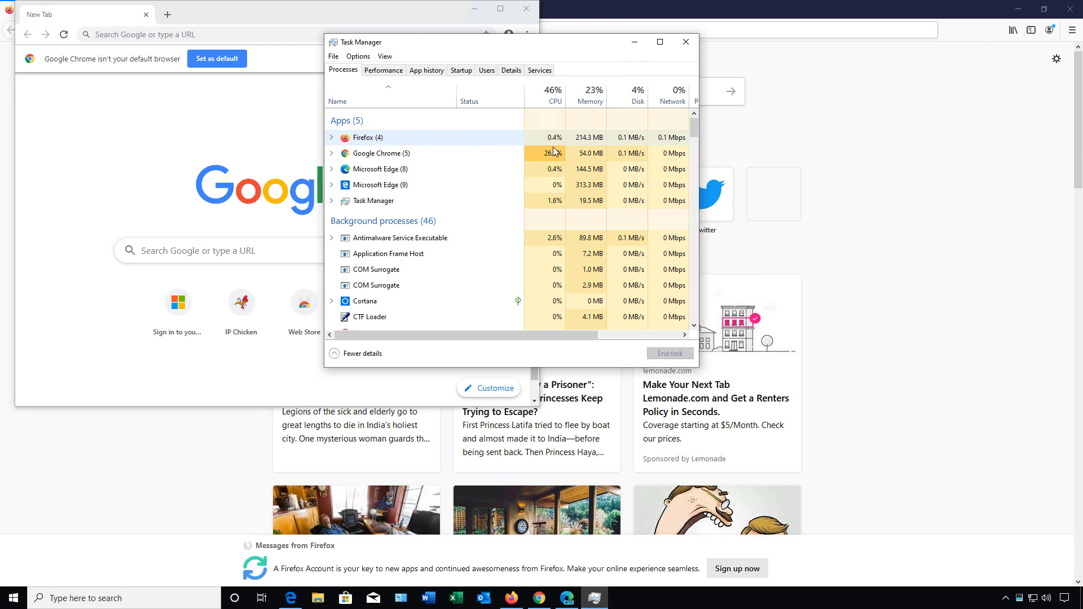
Step: Select the Firefox row in Task Manager's Processes list alongside Chrome and the two Edge entries
click(362, 137)
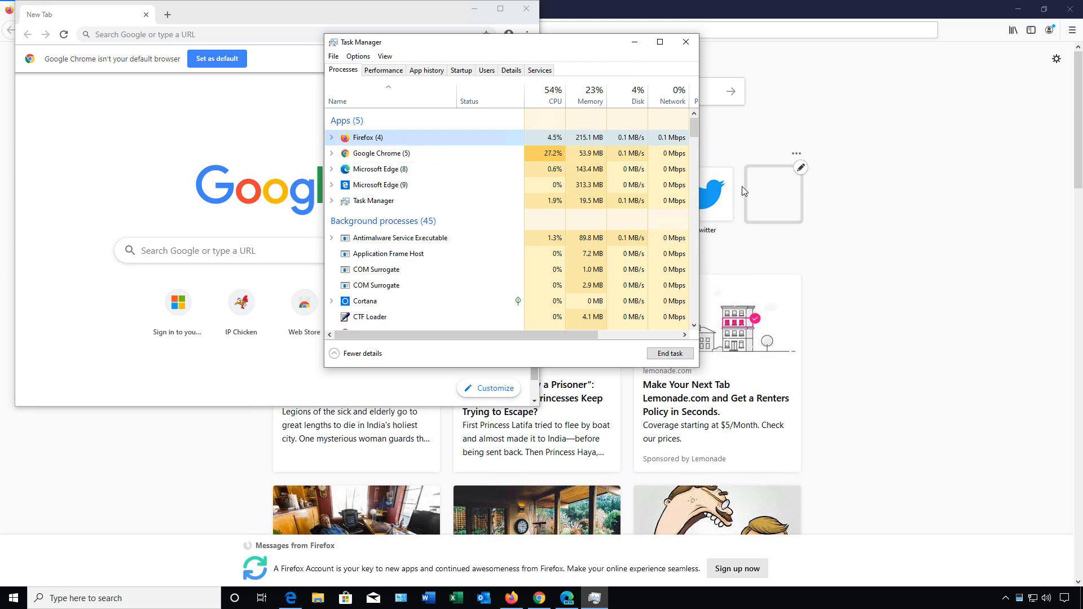